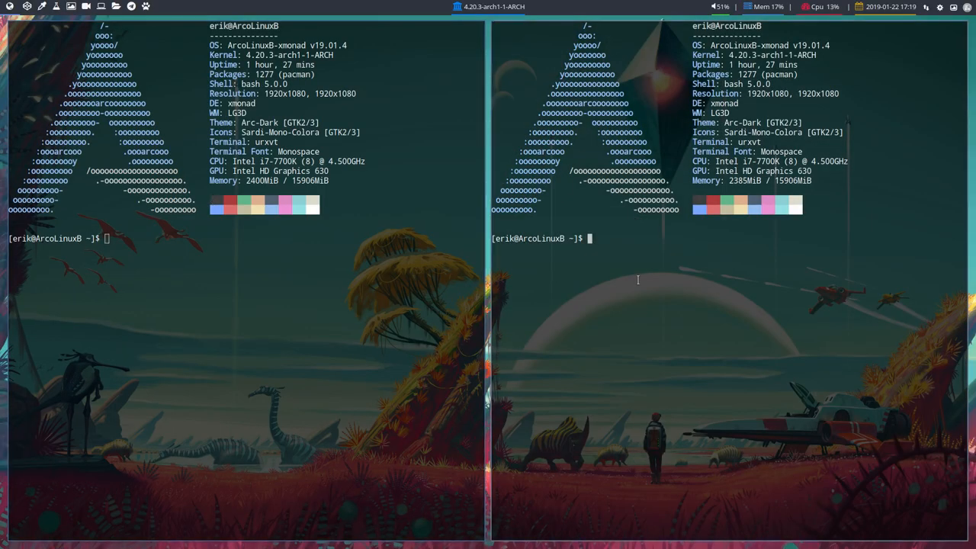
mouse_move(693, 292)
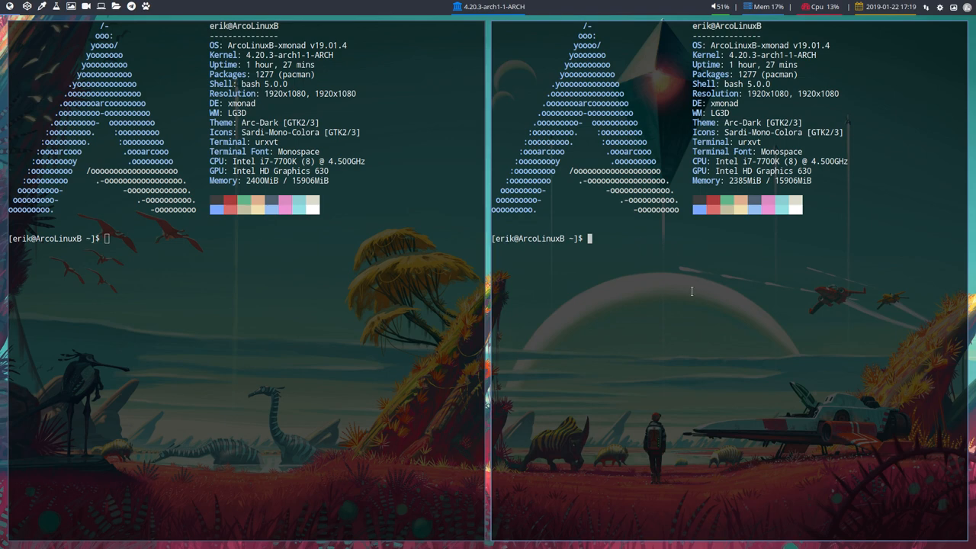
mouse_move(704, 284)
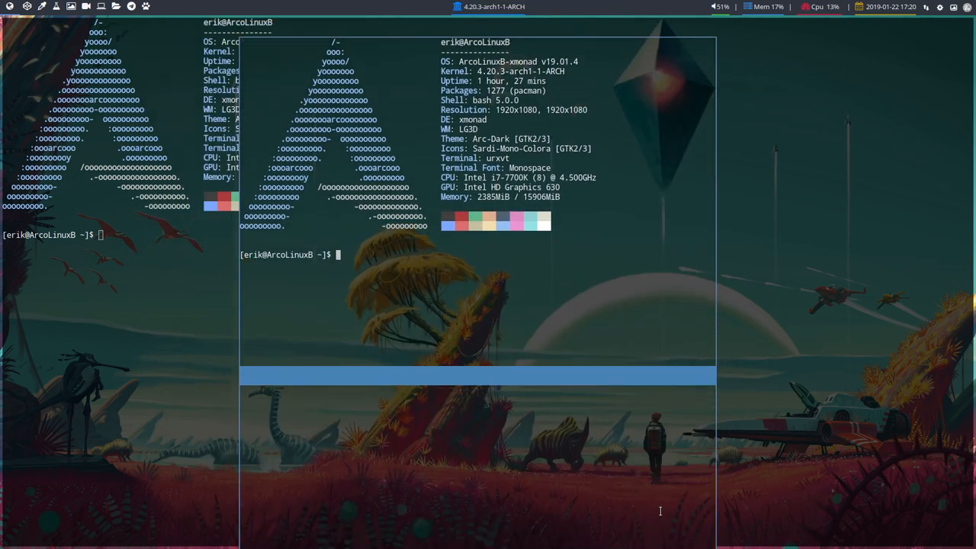
mouse_move(680, 522)
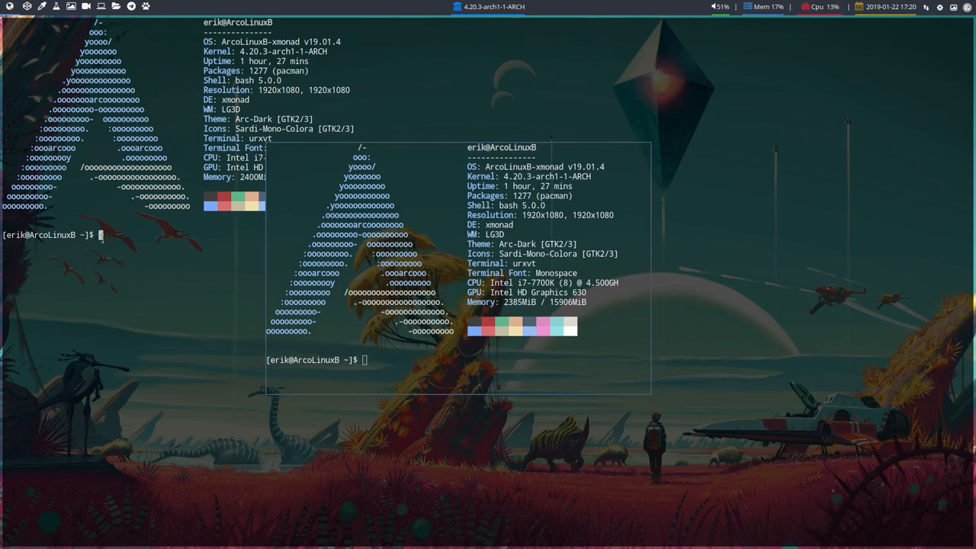
mouse_move(105, 388)
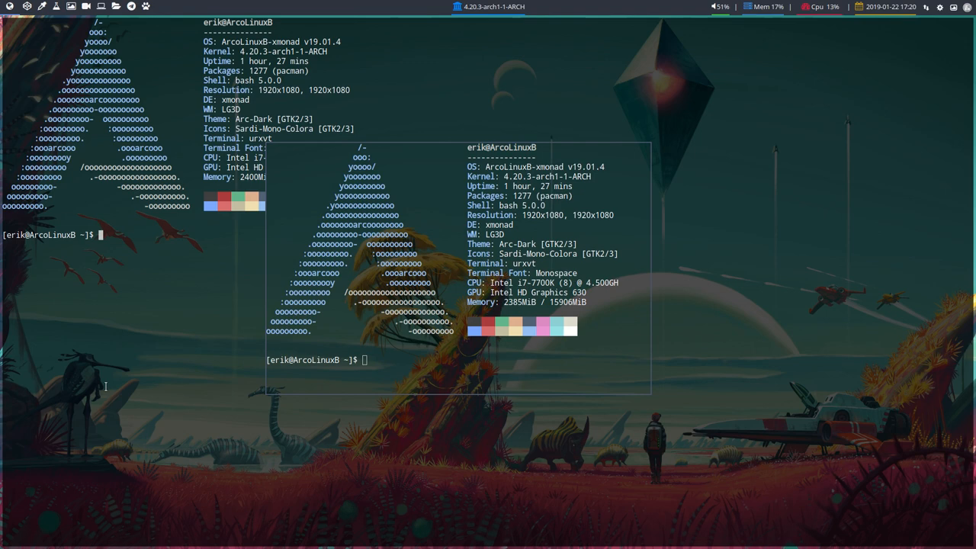
Close the leftover tiled terminal, clear the floating urxvt and begin entering the neofetch command.
key("super+shift+q")
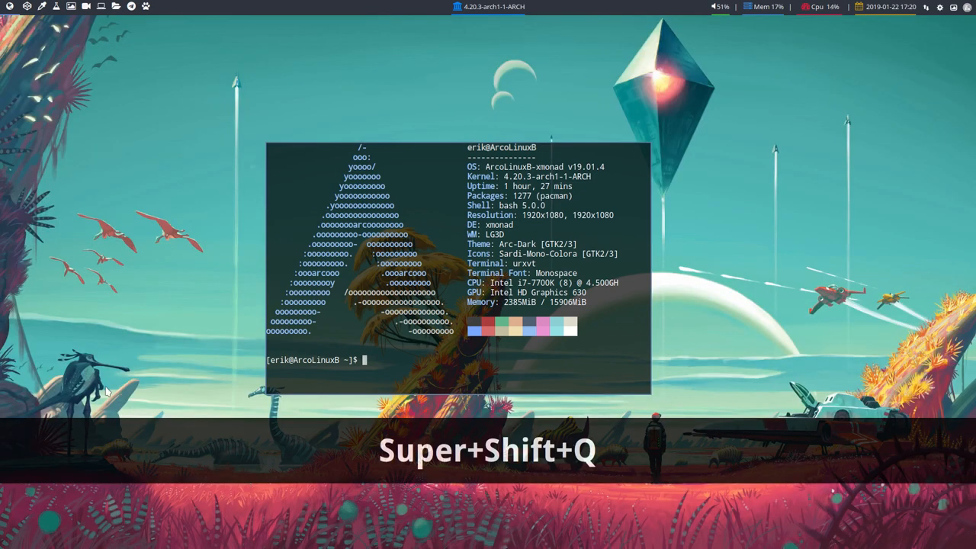
key("Super+Shift+q")
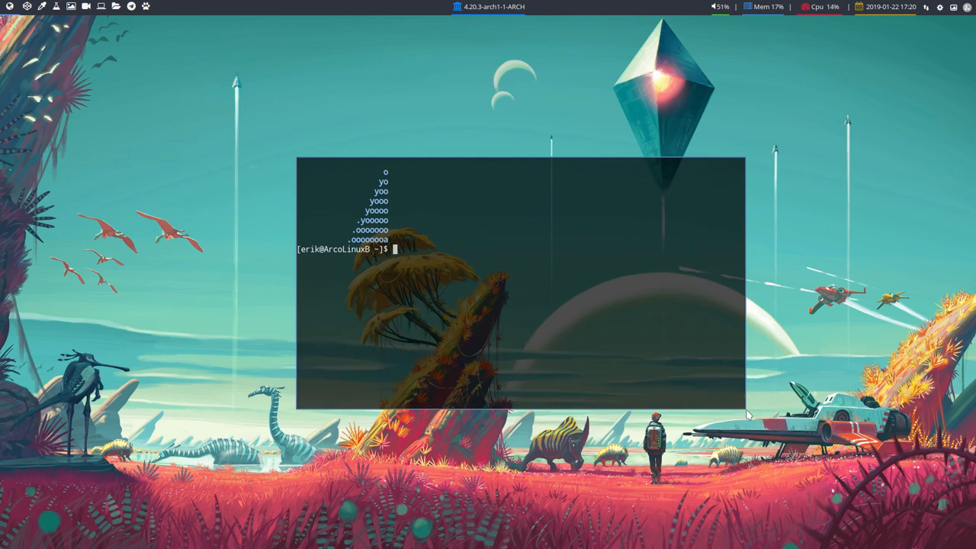
type("cke")
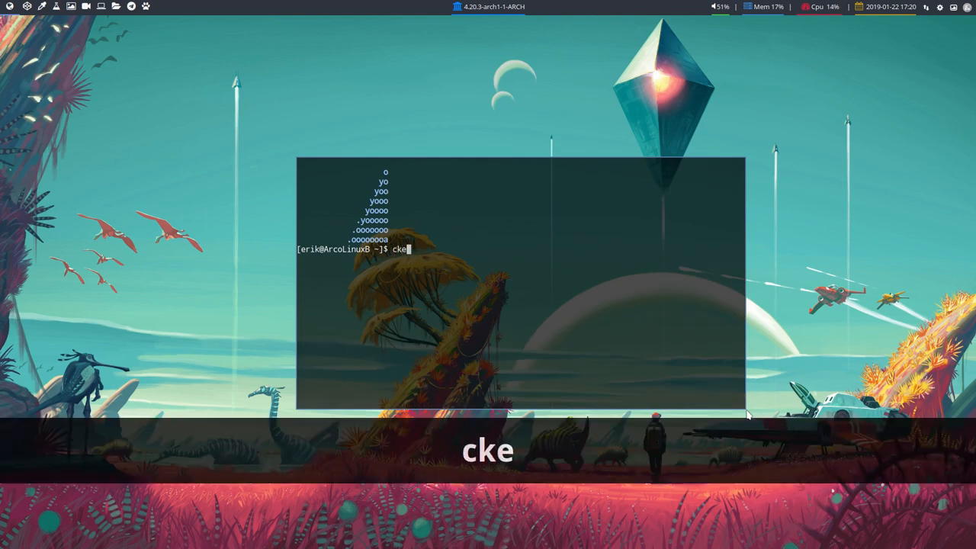
type("neofet")
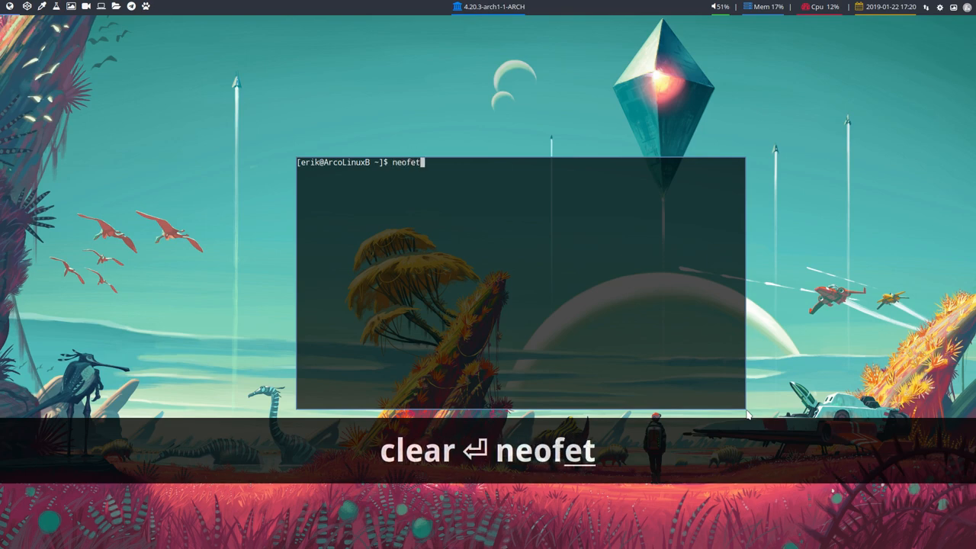